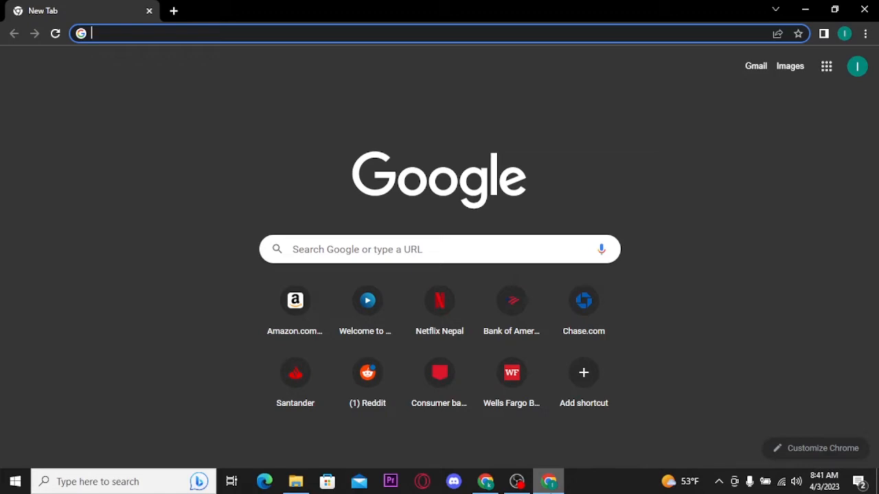
- Navigate to wellsfargo.com from the address bar
text(wellsfargo.com)
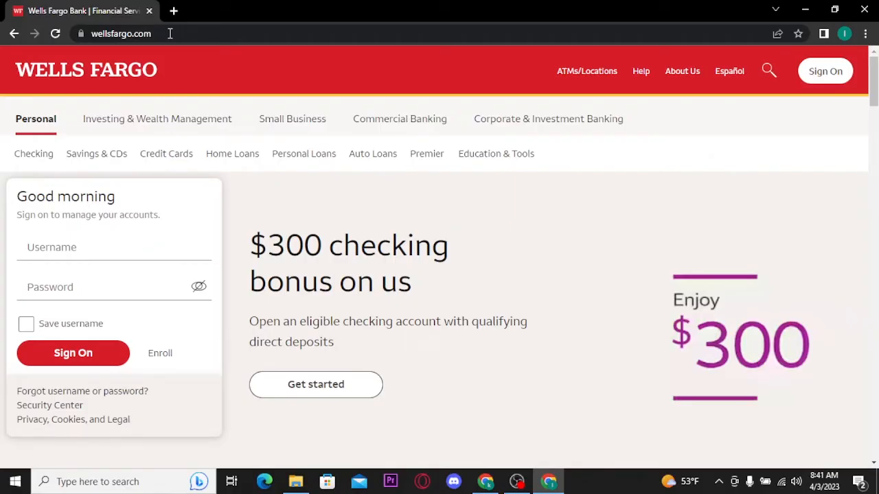
mouse_move(548, 118)
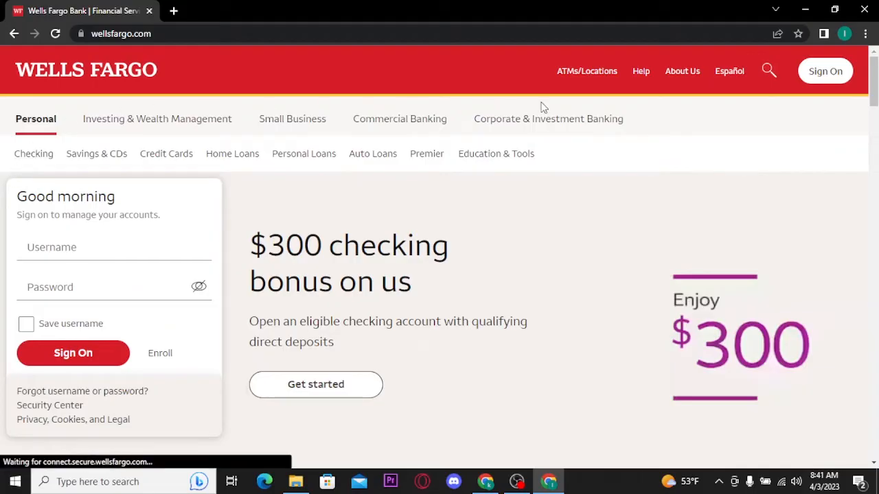
mouse_move(3, 107)
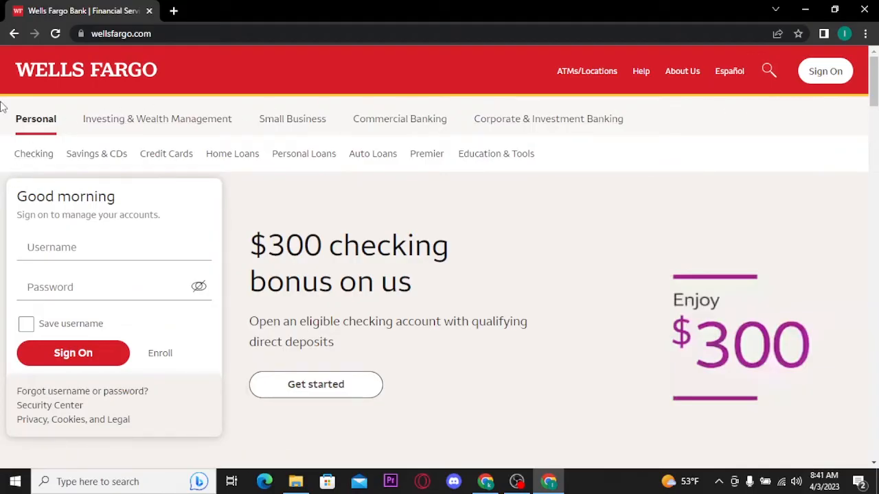
mouse_move(450, 101)
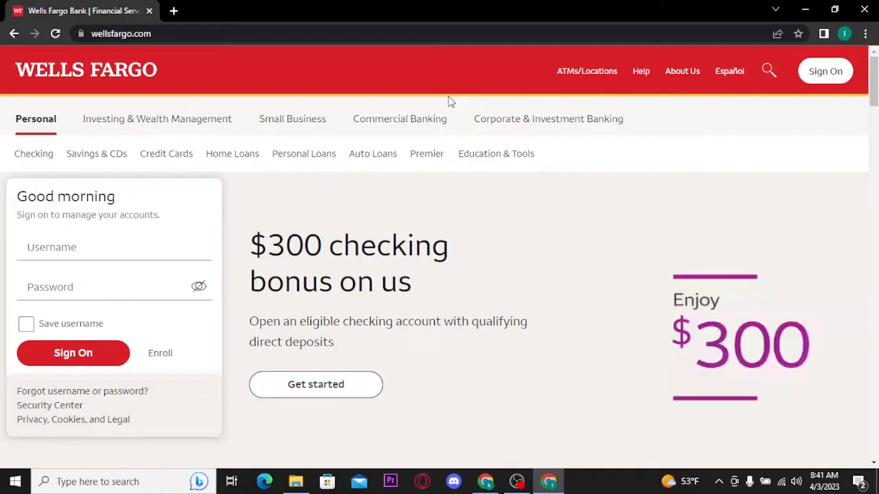
mouse_move(392, 69)
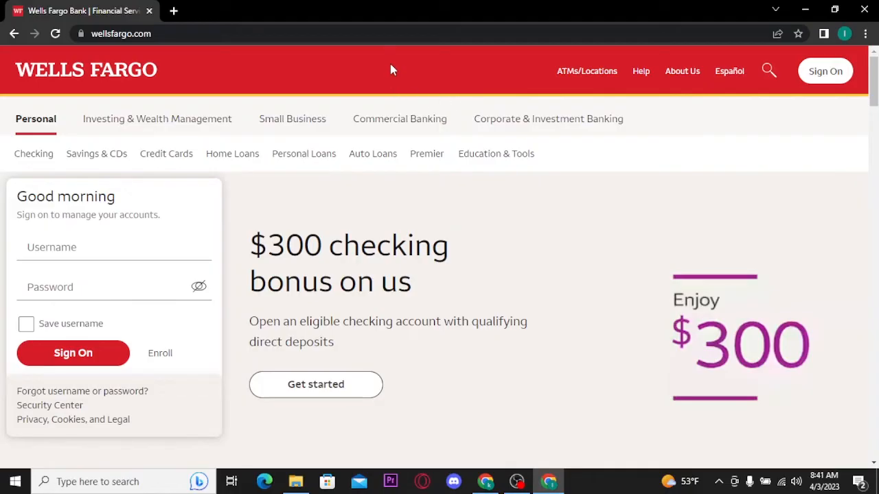
mouse_move(33, 154)
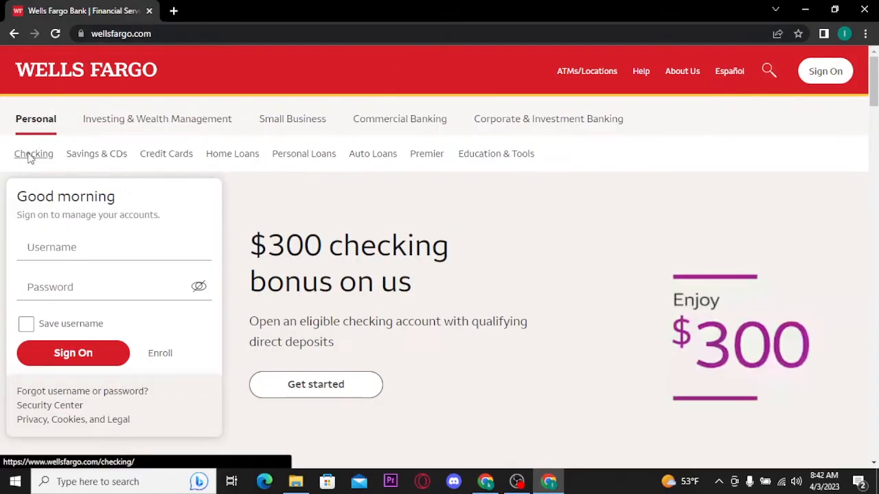
- Reach the Student/teen banking page from Checking and view the account comparison
click(33, 154)
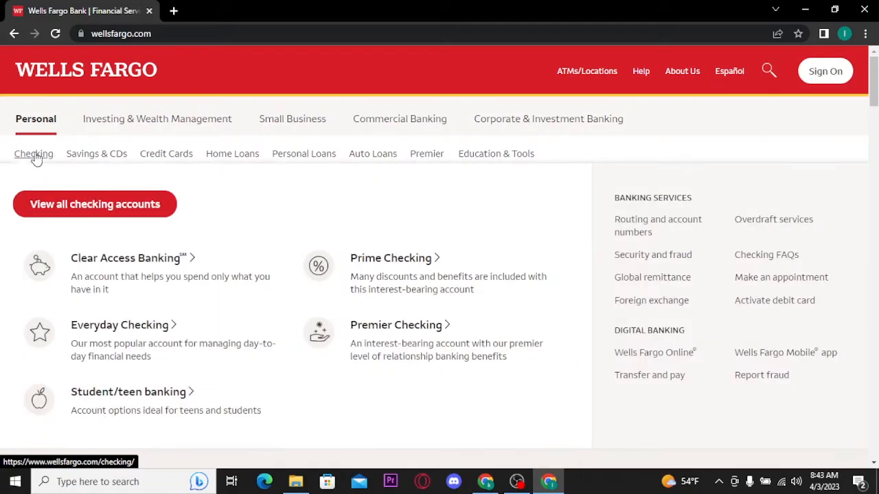
mouse_move(151, 245)
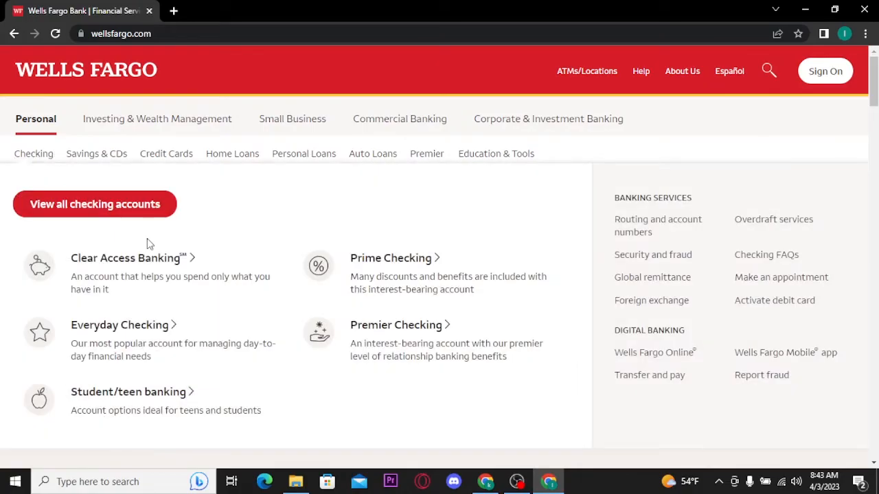
click(128, 392)
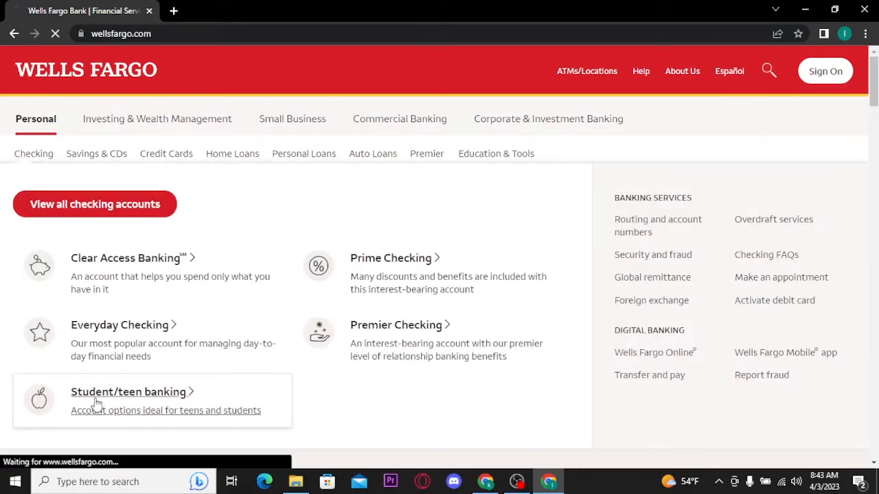
click(128, 391)
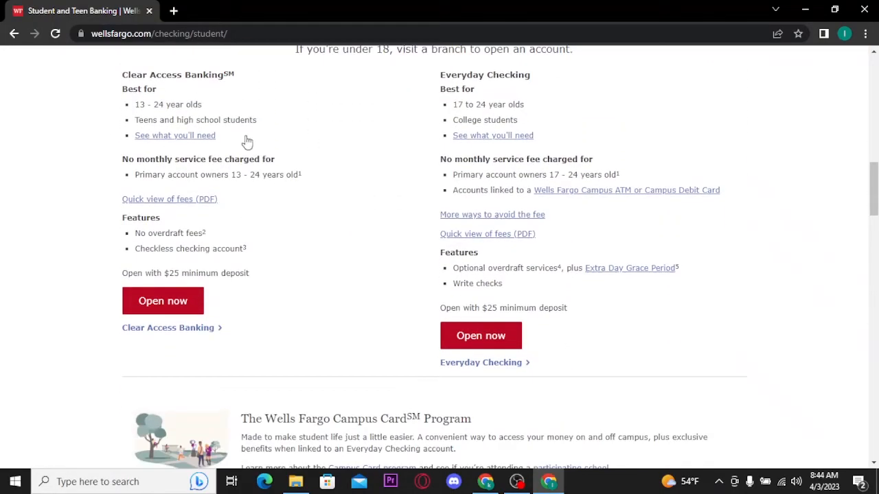
scroll(up, 3)
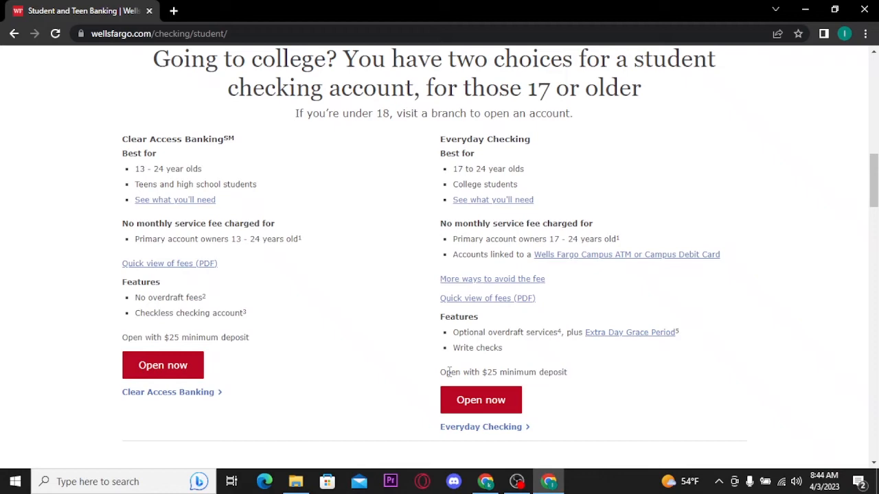
mouse_move(481, 400)
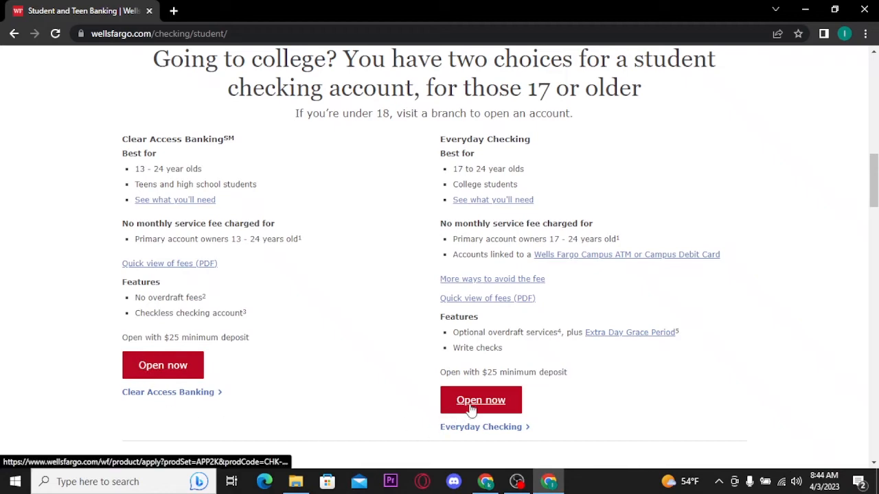
- Start Everyday Checking via Open now, answer No to Online Banking Customer, and continue
click(481, 401)
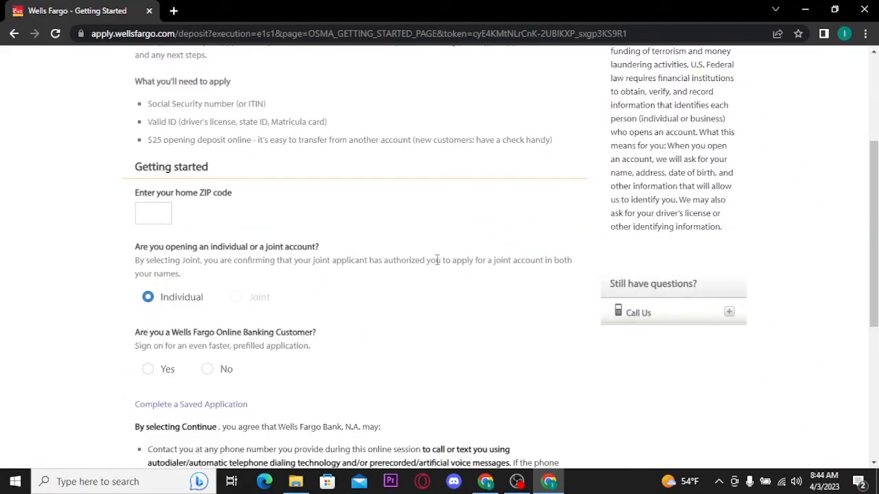
scroll(up, 3)
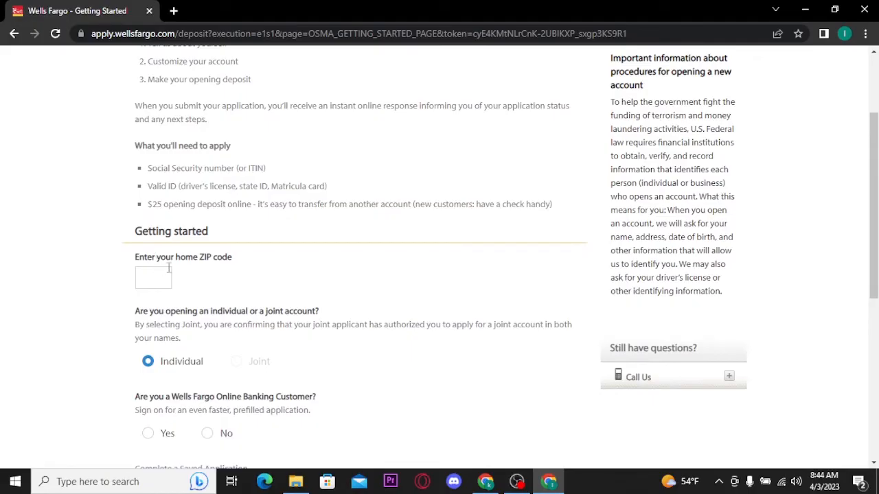
scroll(down, 3)
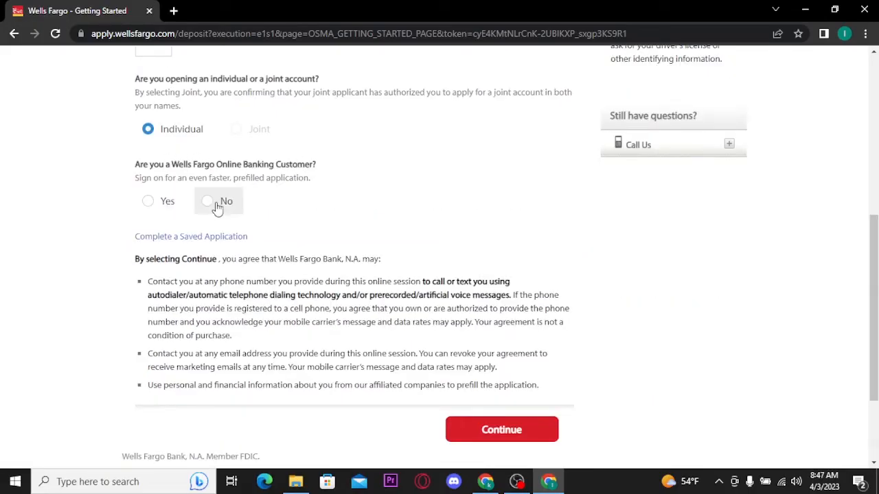
click(207, 200)
text(941)
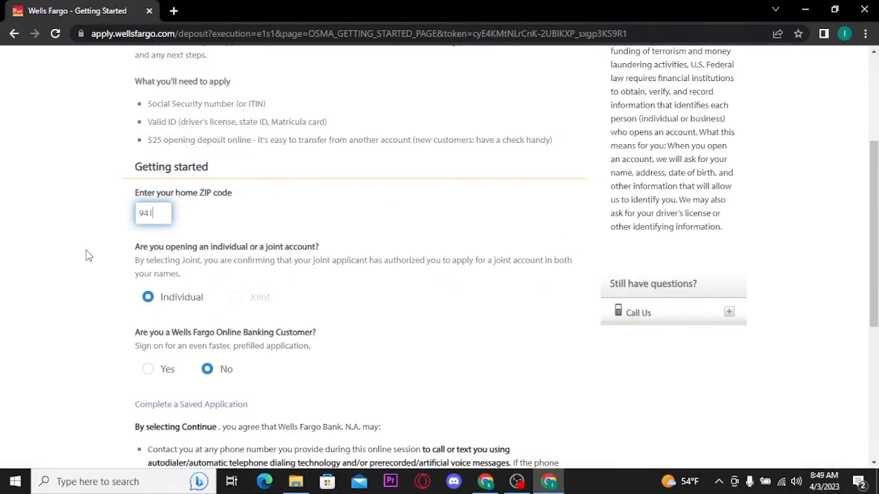
click(502, 404)
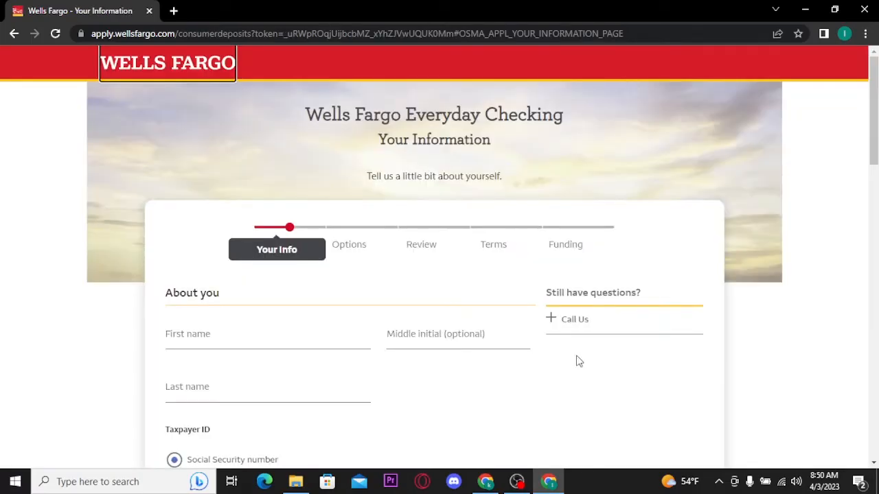
- Fill the First name and Last name fields on the Your Information form
scroll(down, 3)
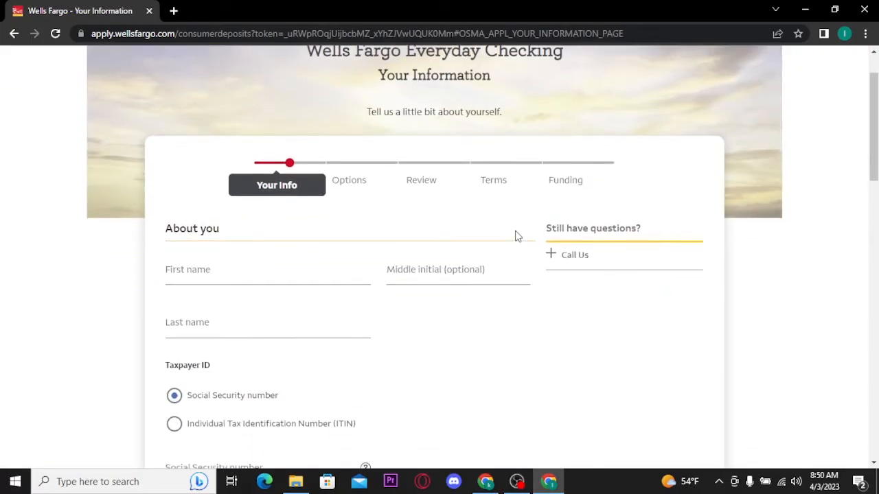
mouse_move(385, 242)
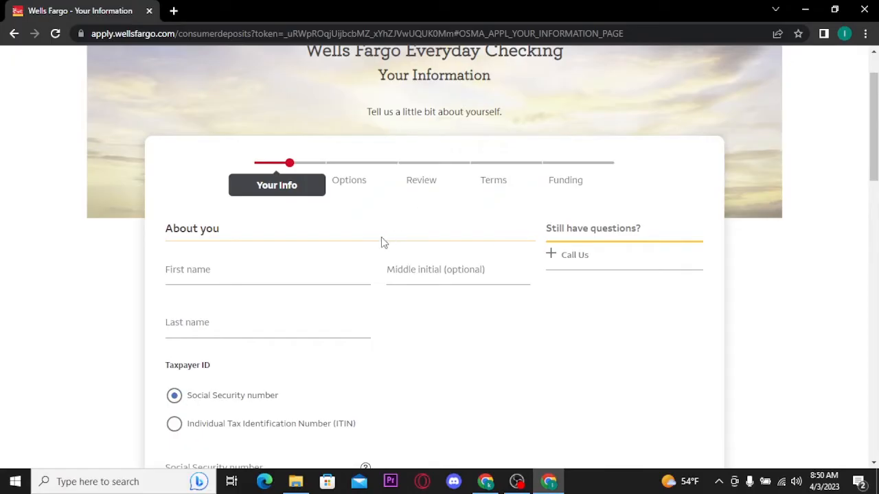
click(268, 275)
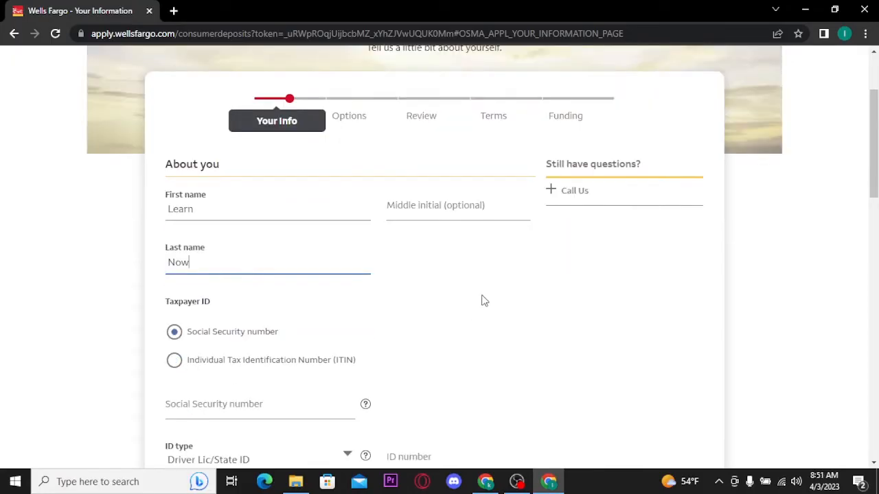
scroll(down, 3)
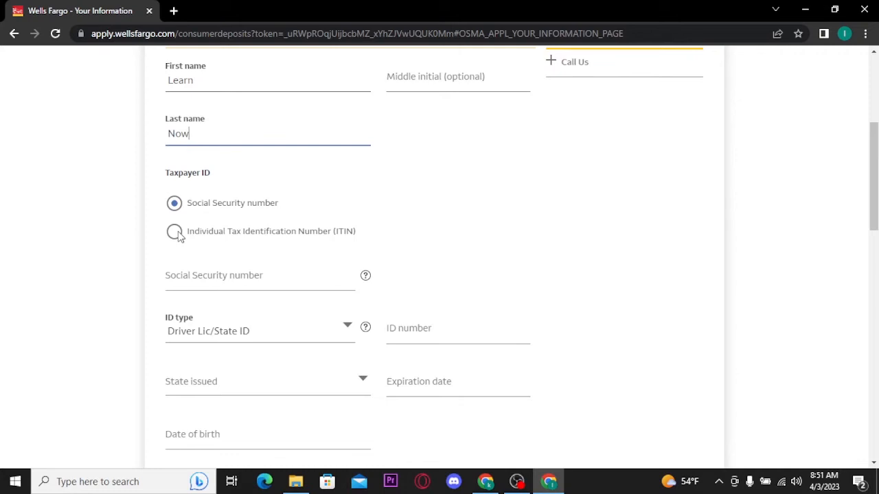
scroll(down, 3)
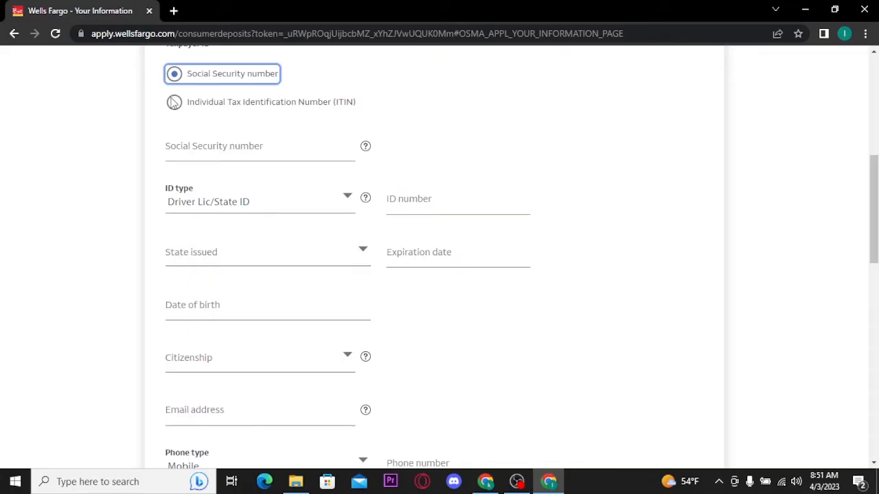
click(174, 102)
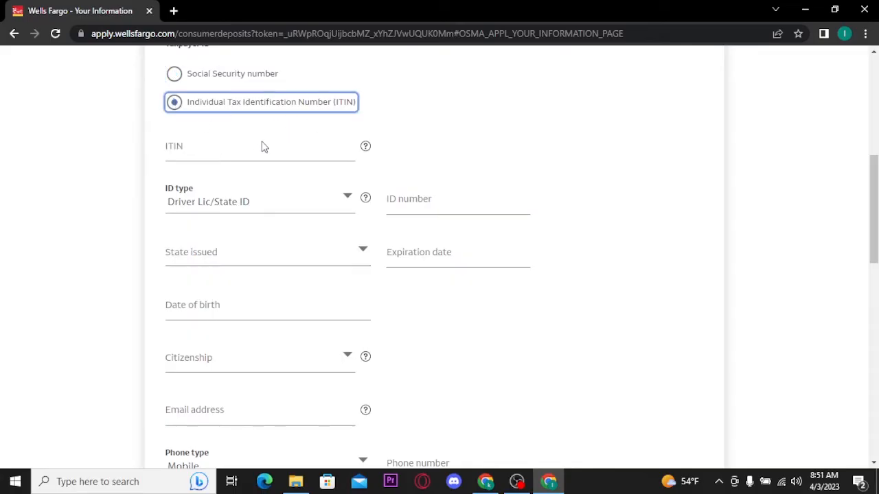
click(260, 146)
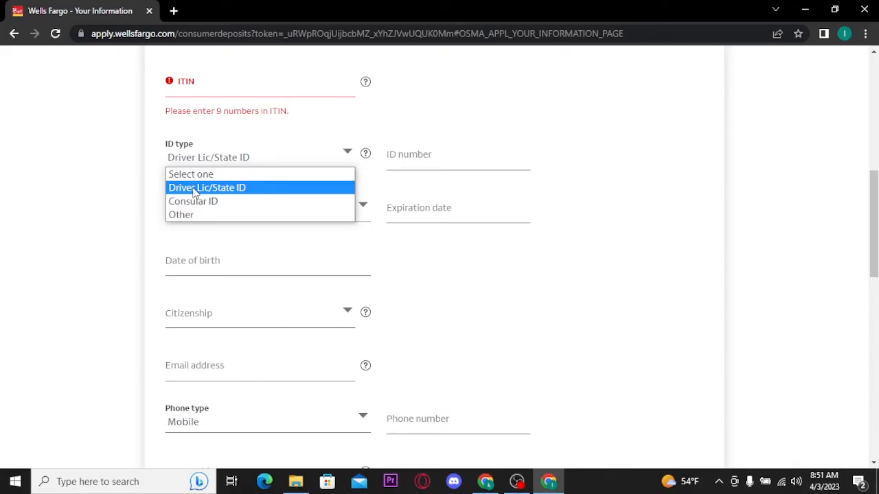
mouse_move(215, 214)
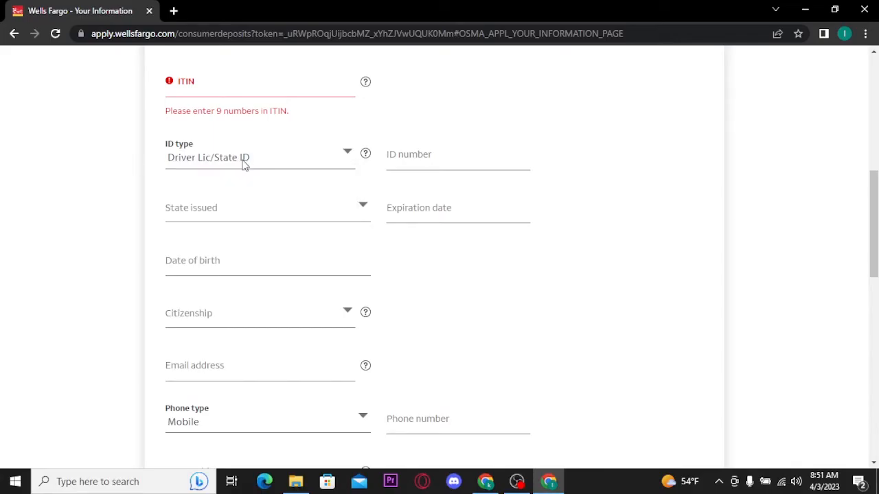
mouse_move(387, 177)
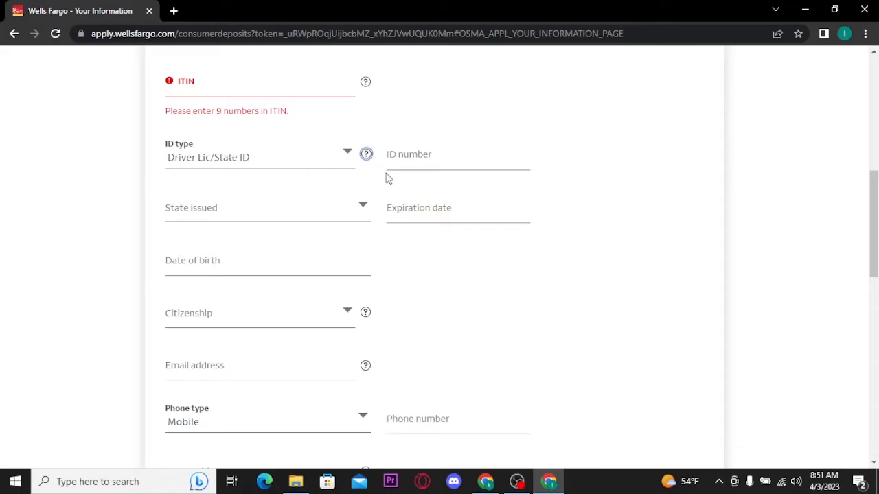
mouse_move(268, 207)
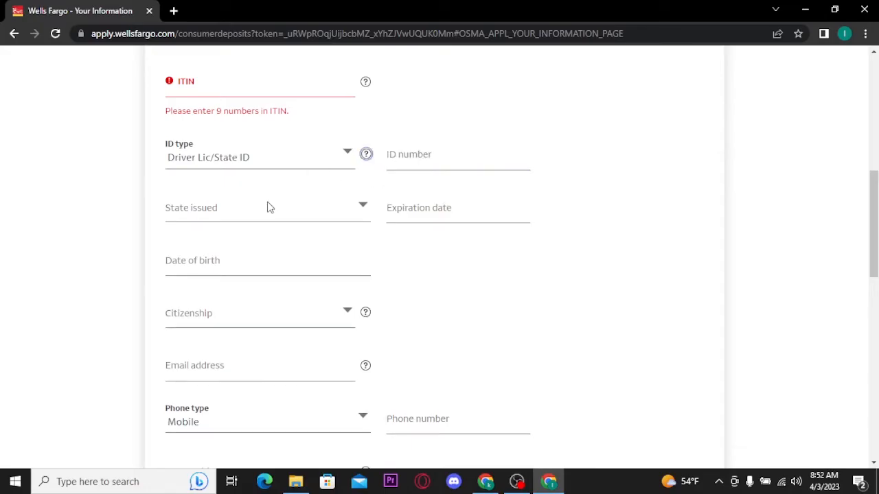
mouse_move(417, 212)
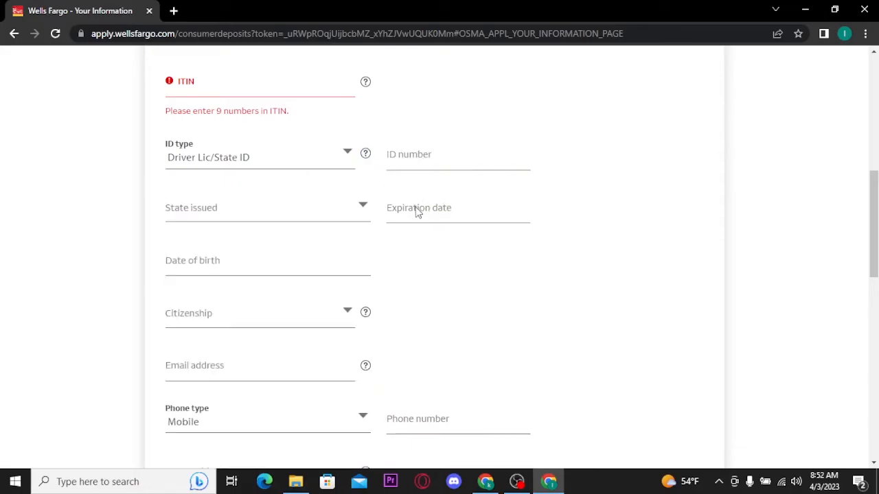
scroll(down, 3)
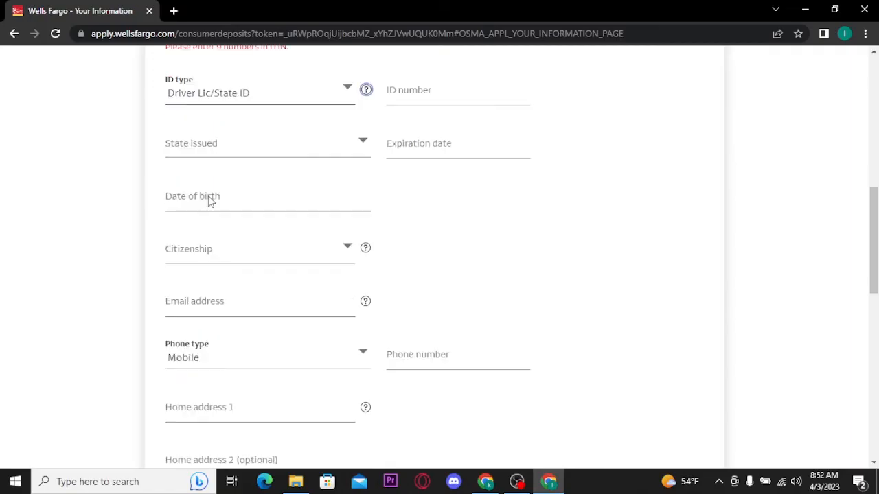
mouse_move(198, 200)
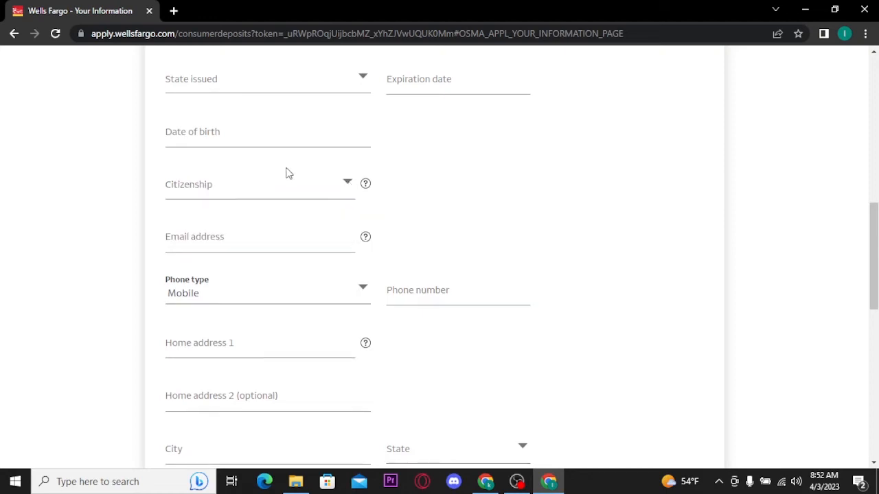
click(260, 236)
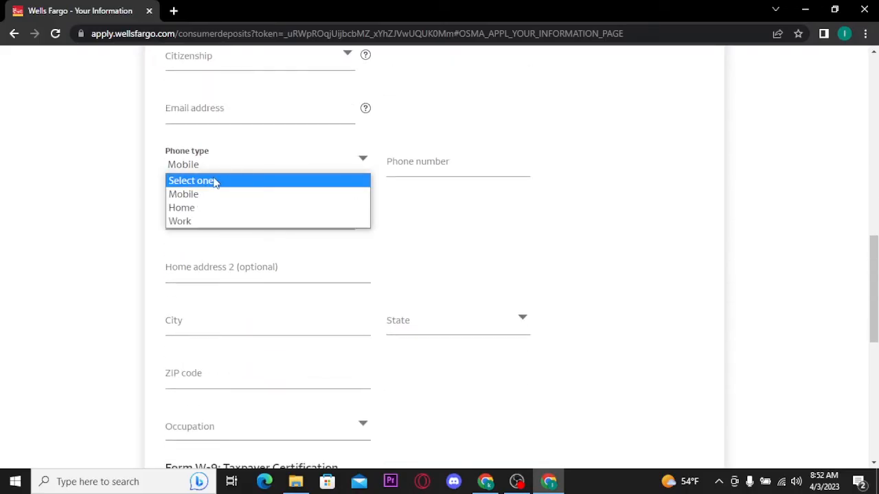
mouse_move(286, 195)
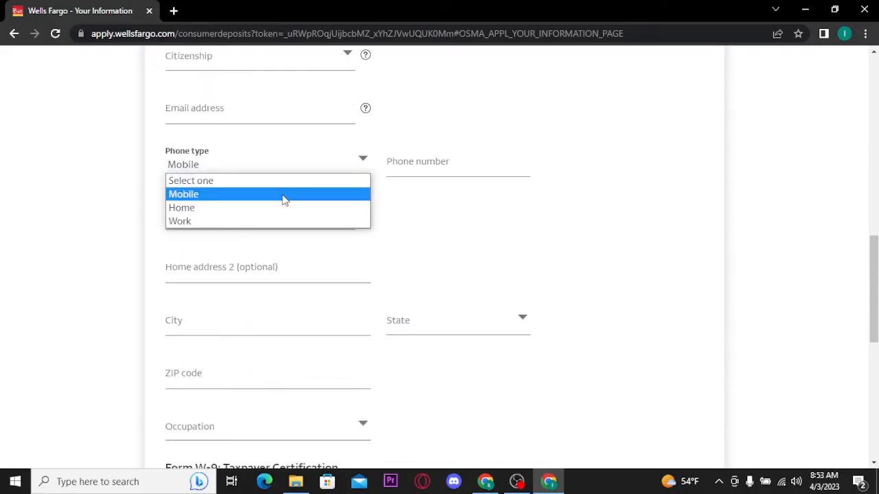
mouse_move(275, 222)
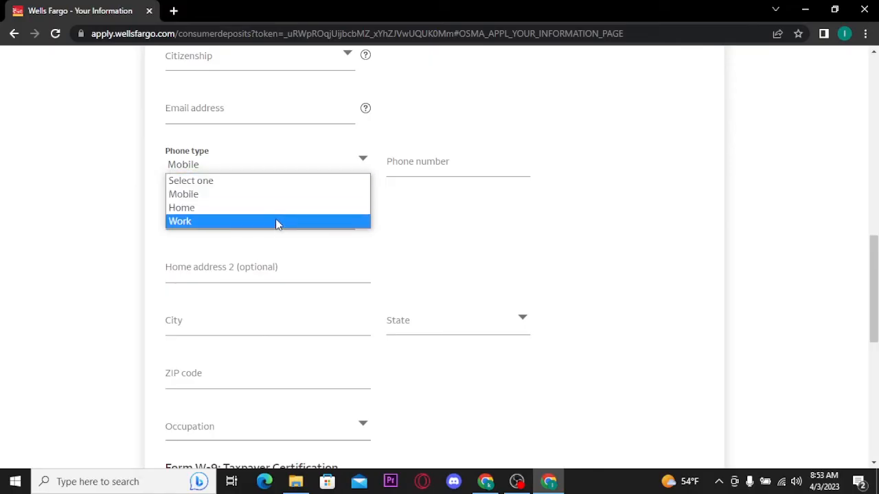
mouse_move(285, 198)
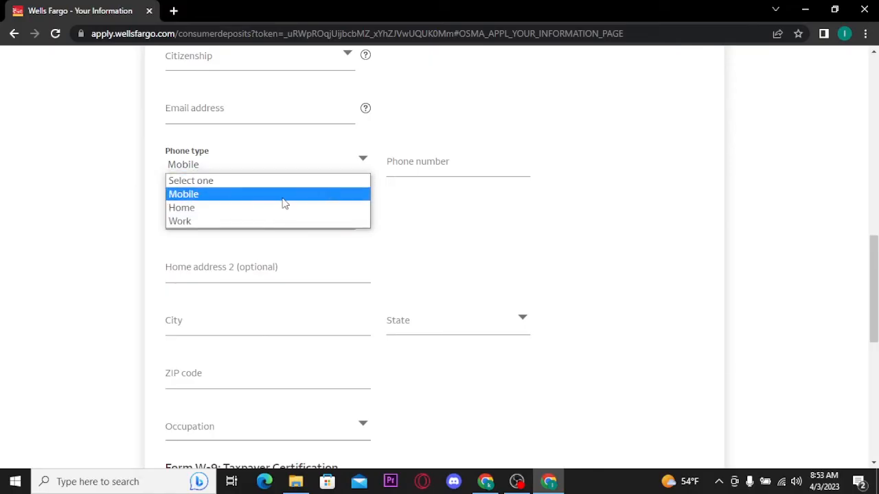
click(184, 194)
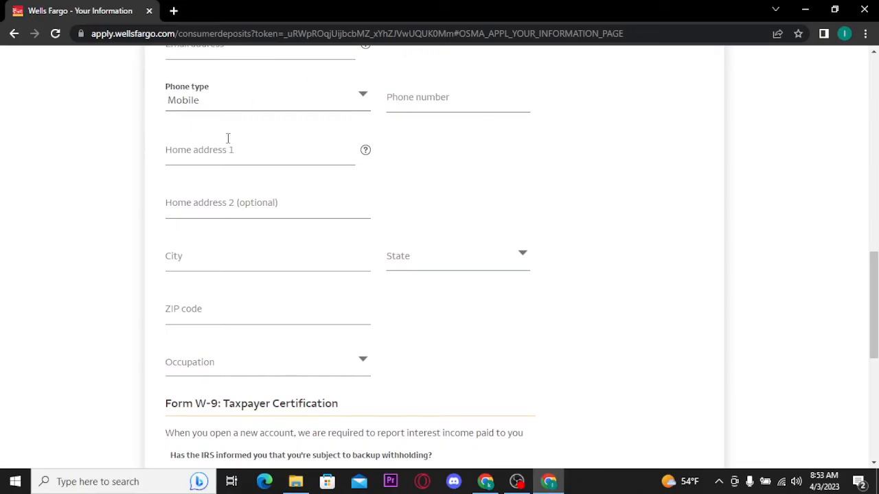
- Choose Student as the occupation from the dropdown
click(259, 149)
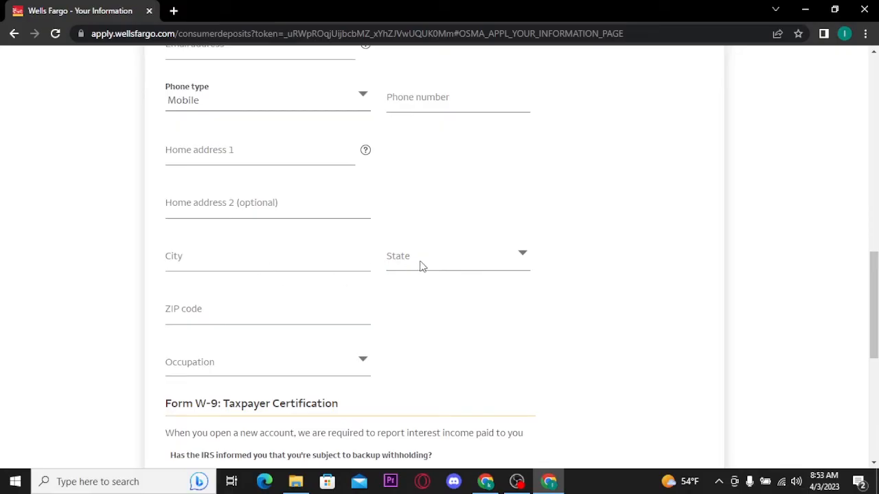
click(456, 258)
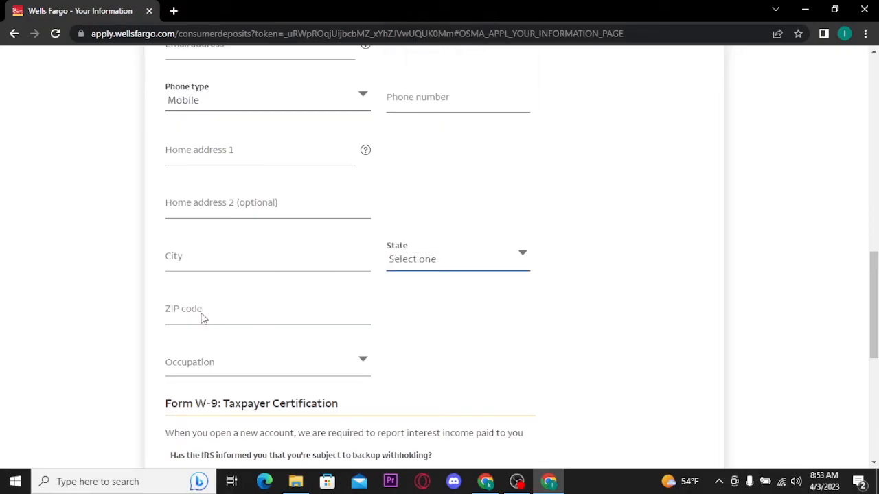
scroll(down, 3)
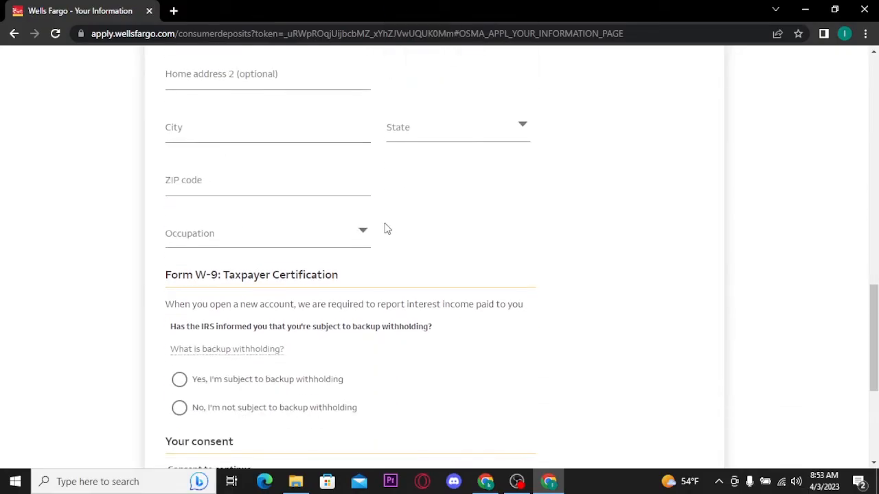
mouse_move(377, 236)
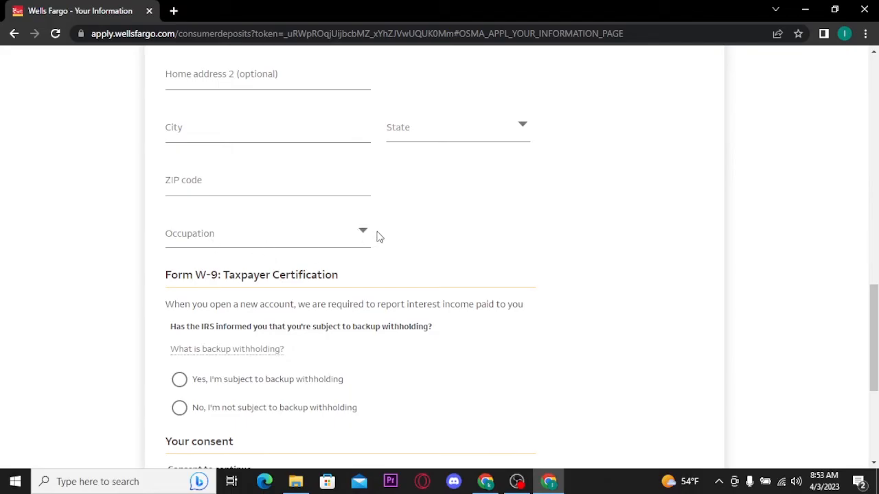
click(266, 234)
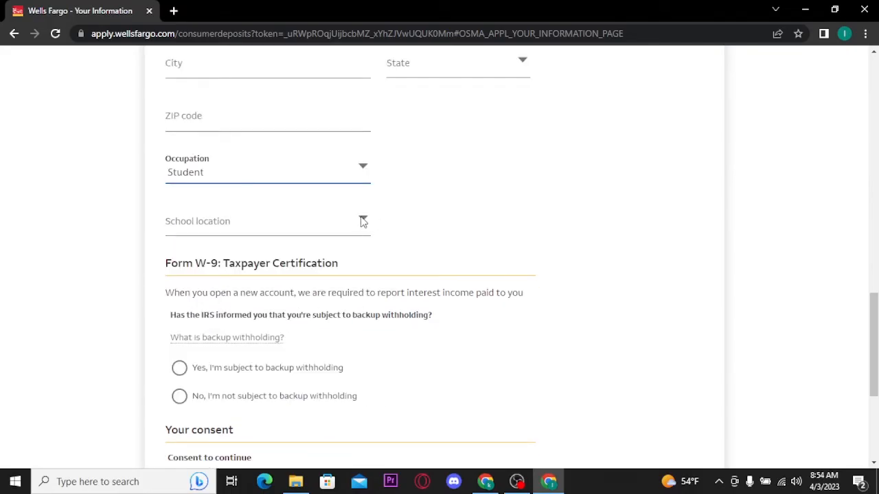
- Tick the consumer report authorization consent and continue the application
scroll(down, 3)
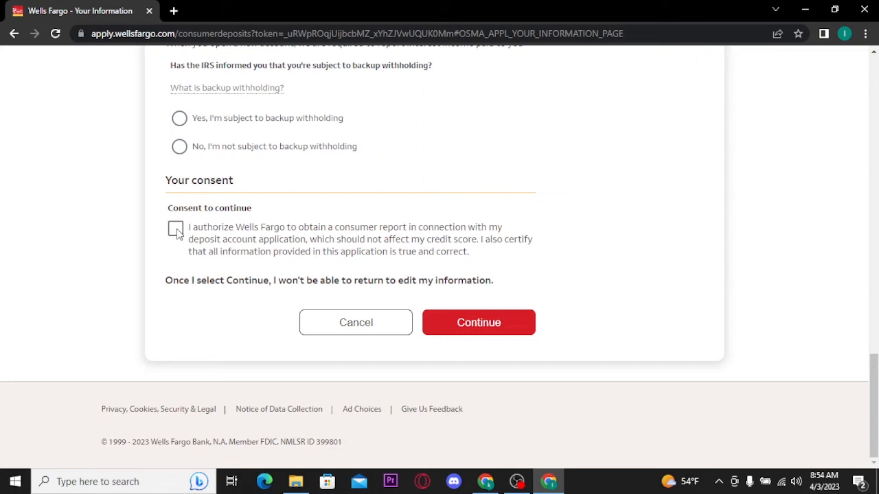
click(176, 228)
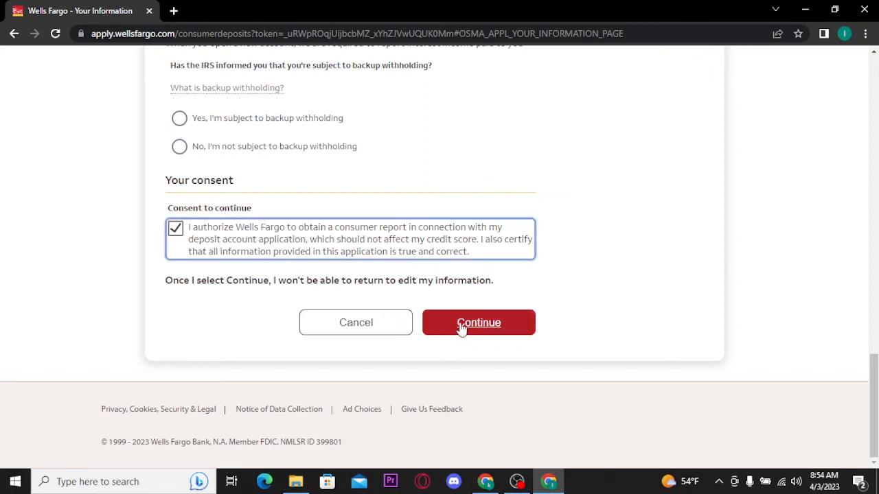
click(478, 322)
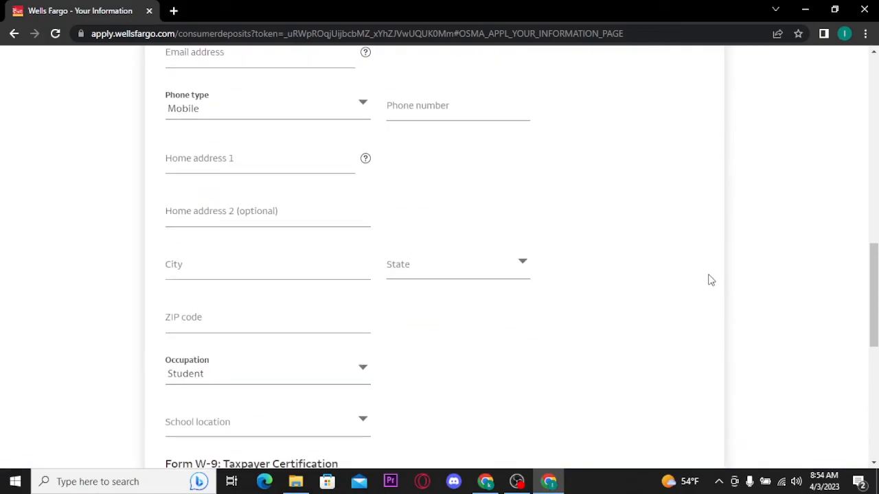
scroll(up, 3)
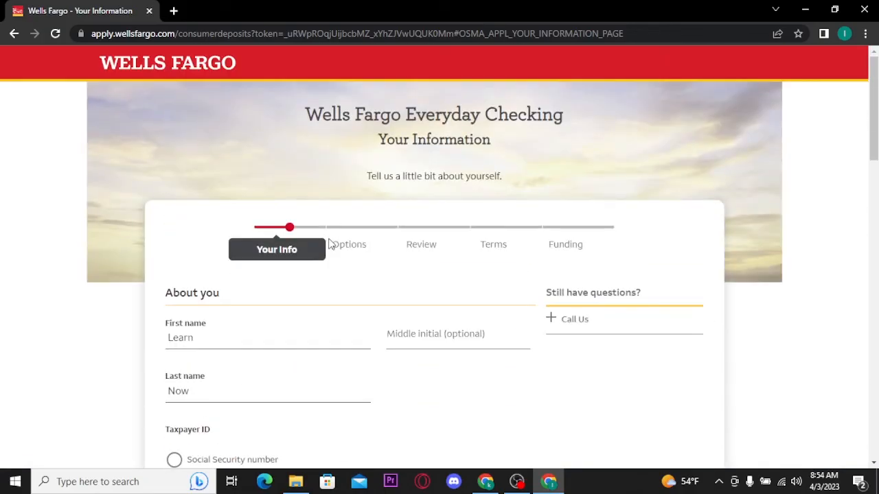
mouse_move(459, 225)
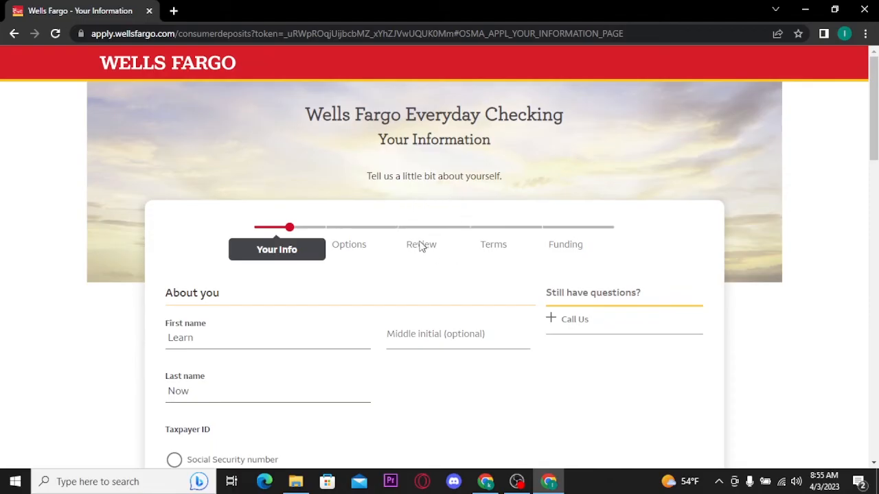
mouse_move(464, 181)
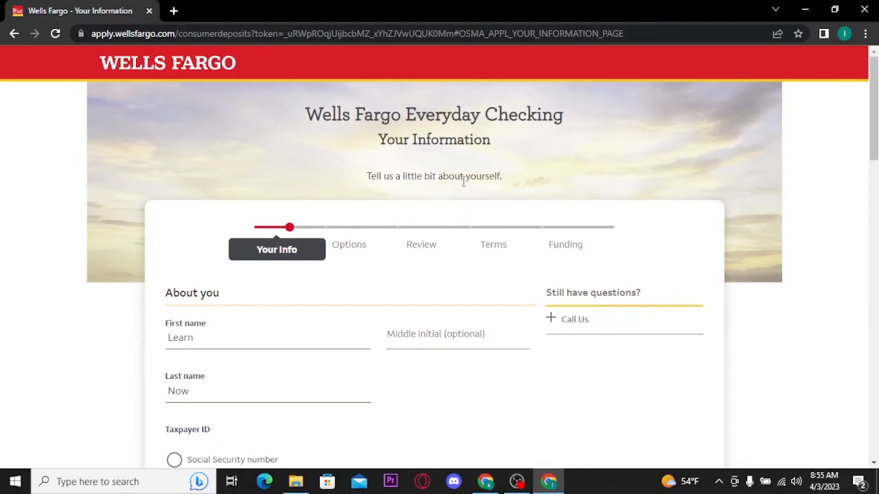
mouse_move(498, 195)
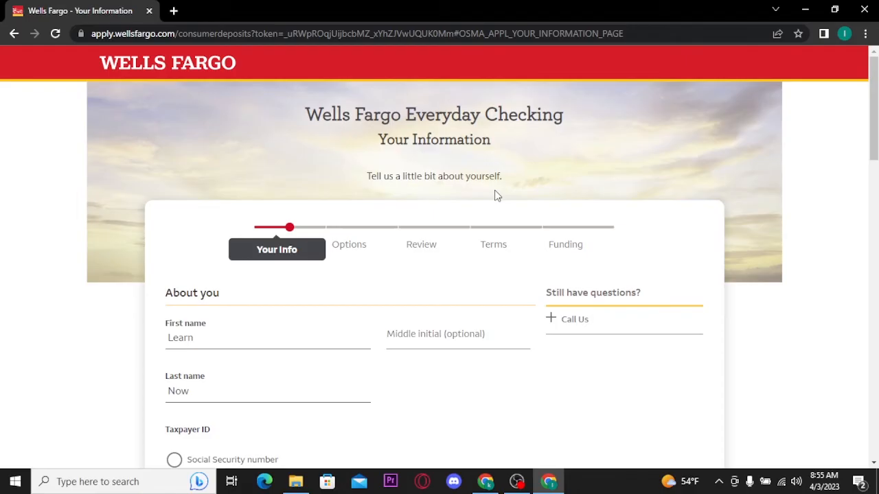
mouse_move(489, 272)
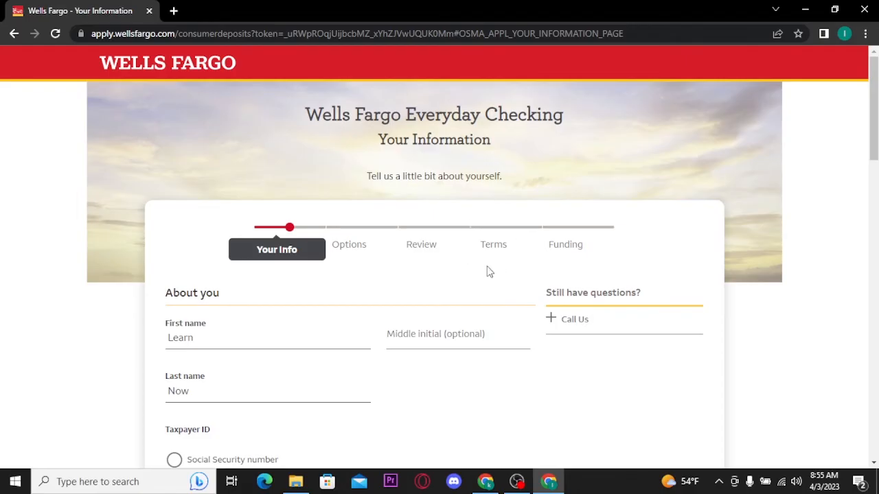
mouse_move(492, 204)
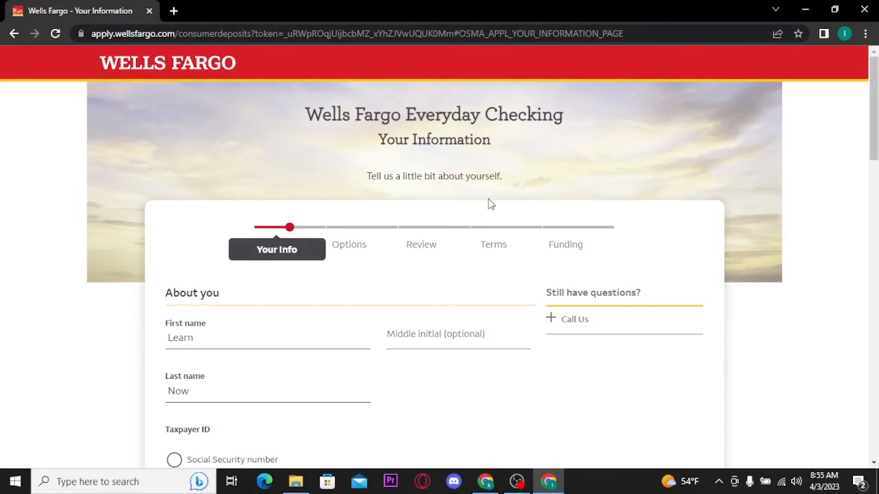
mouse_move(591, 275)
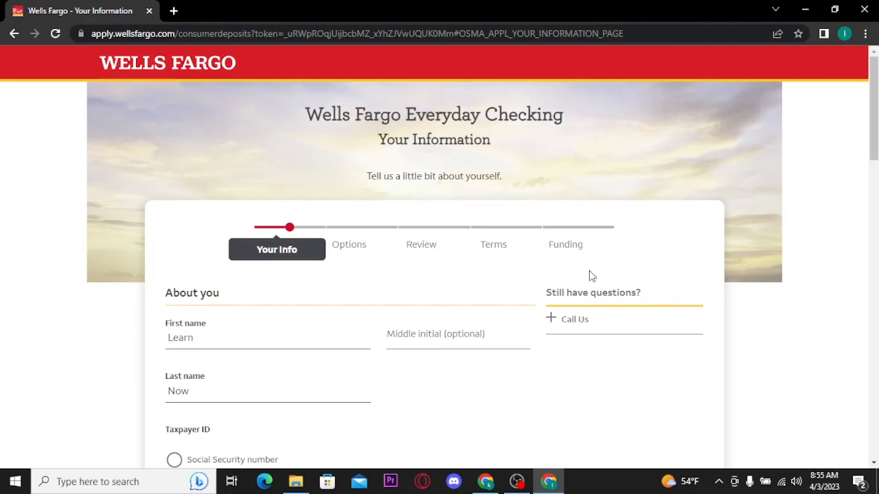